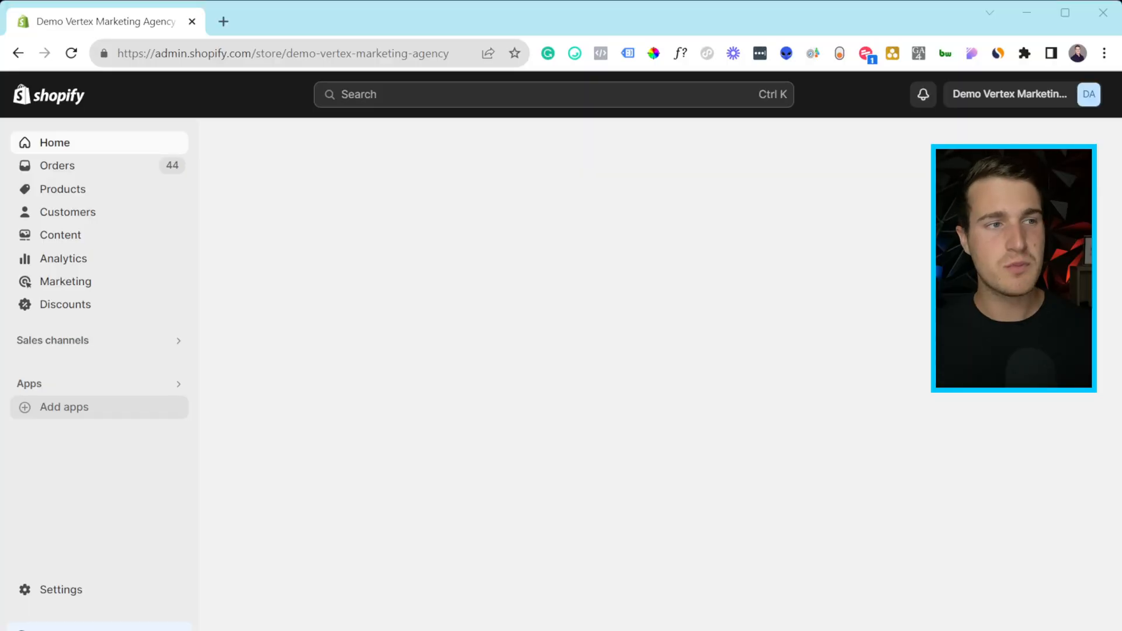
# - Reach the full Shopify App Store from the Add apps suggestions dialog
pyautogui.click(63, 407)
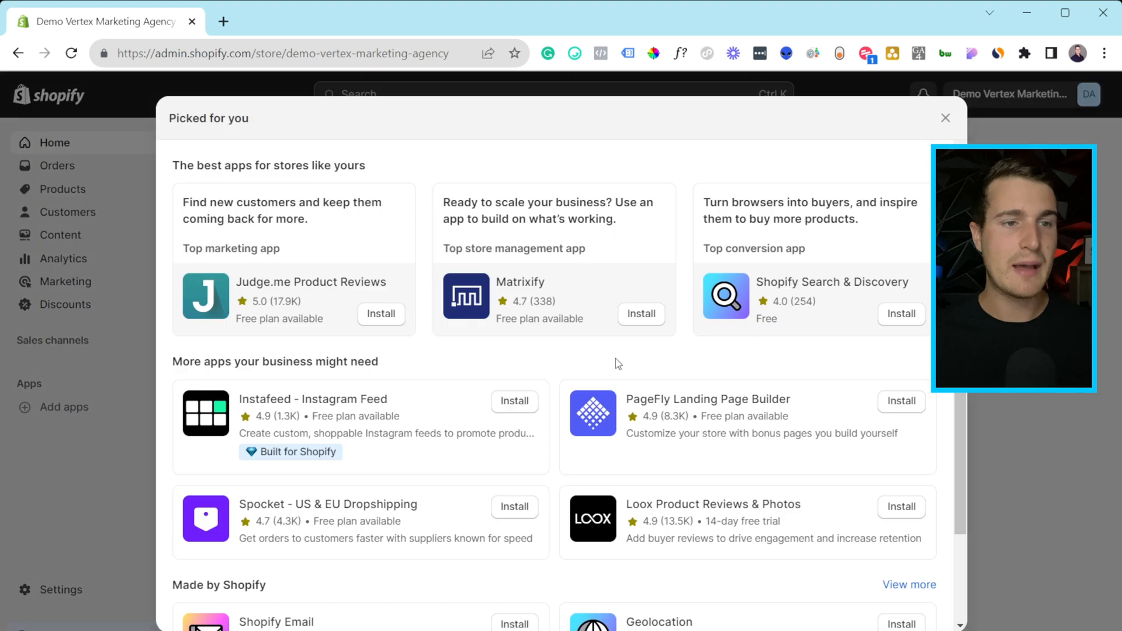
pyautogui.scroll(-3)
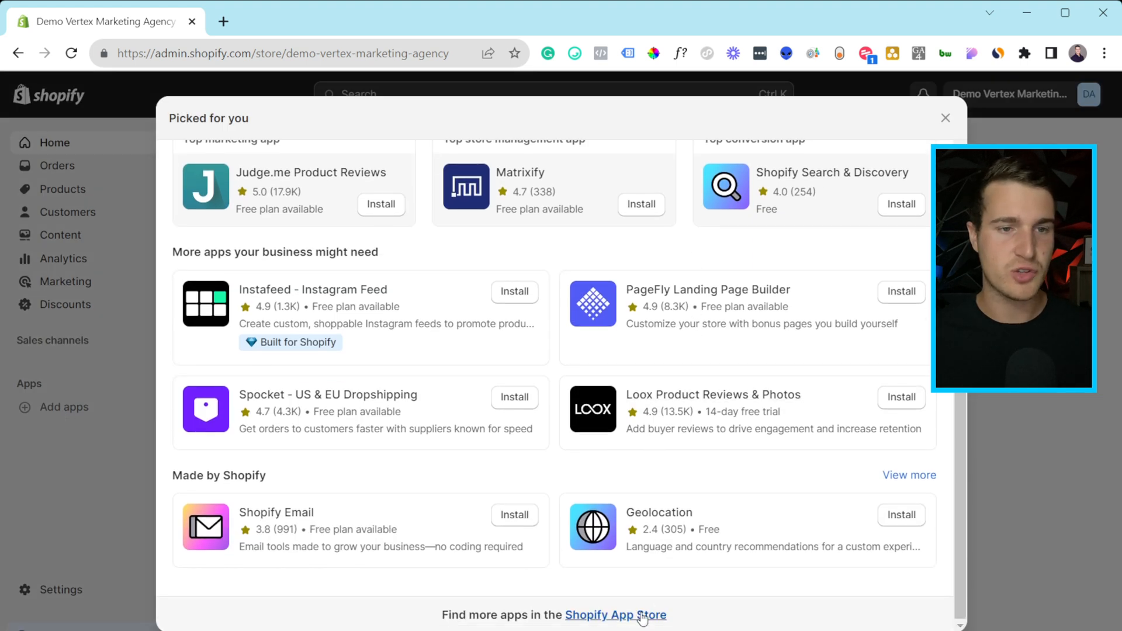
pyautogui.click(615, 615)
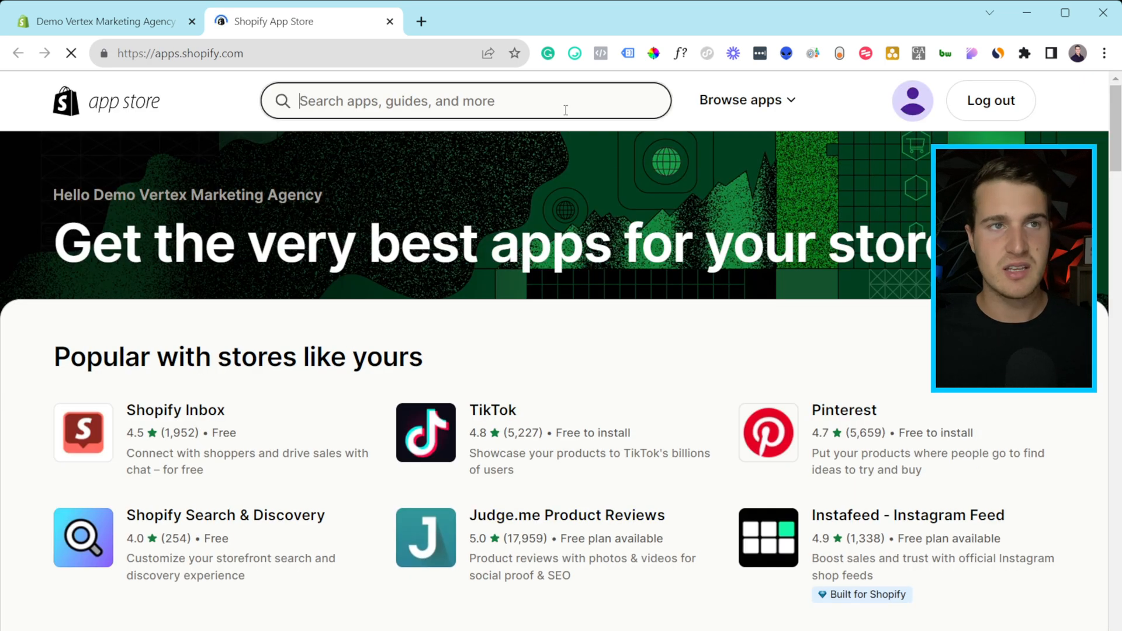
# - Find the Google & YouTube app by searching 'google' and start its installation
pyautogui.write('google')
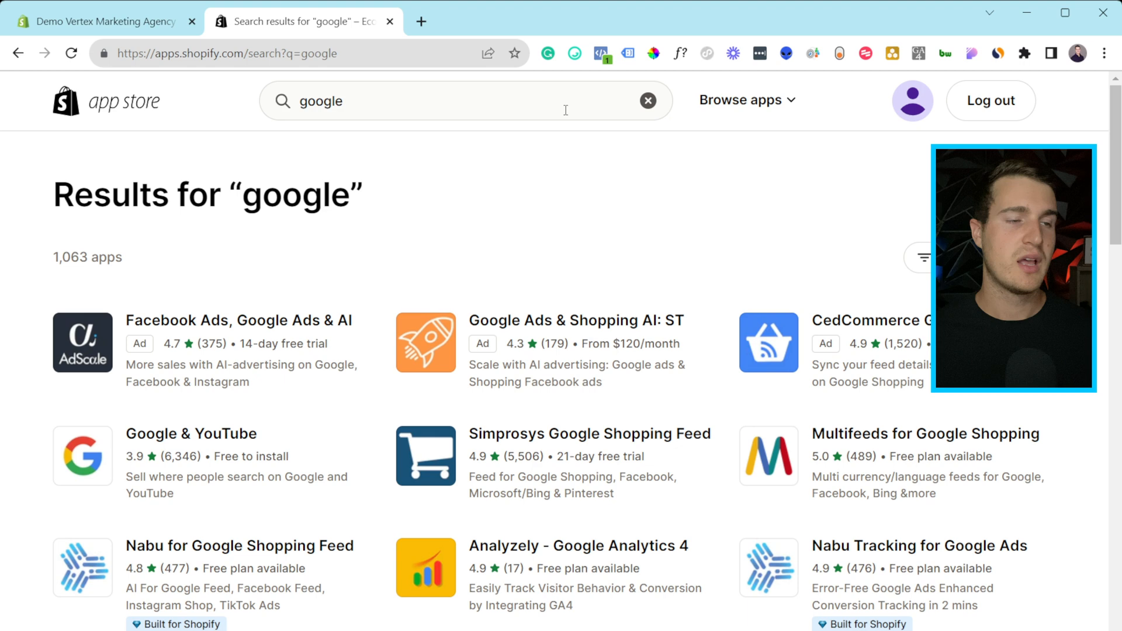
pyautogui.moveTo(191, 434)
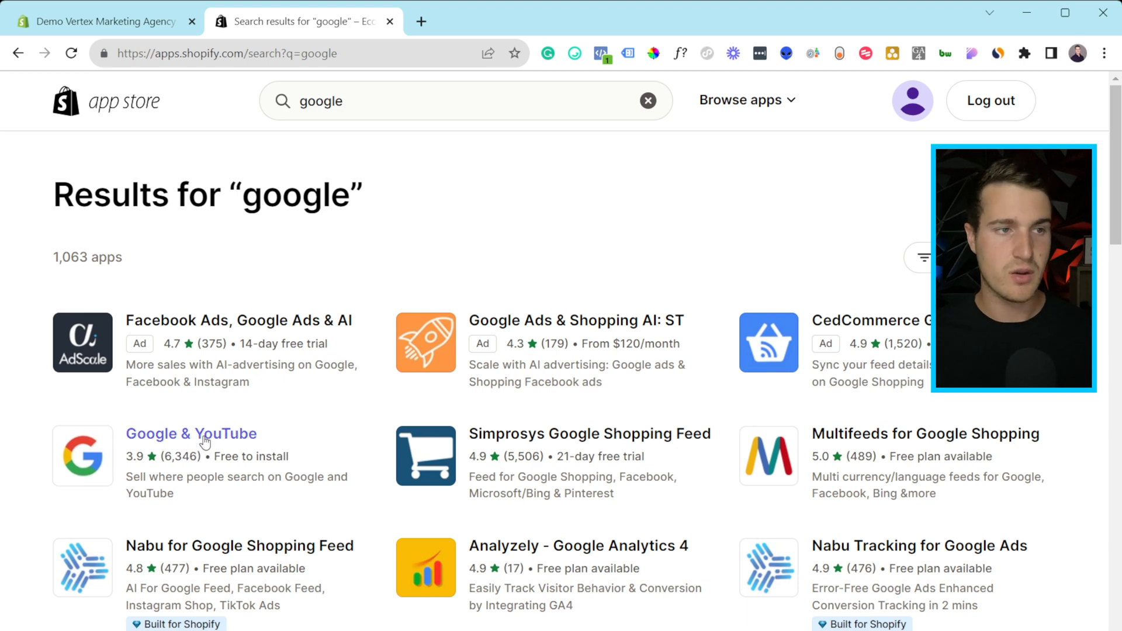
pyautogui.click(191, 434)
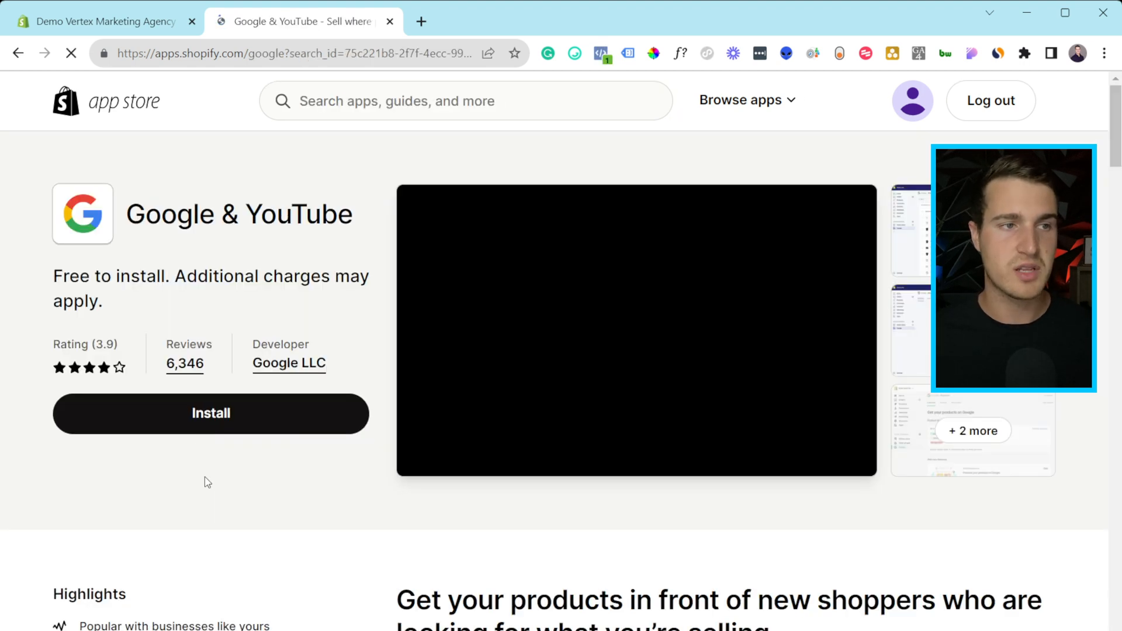
pyautogui.click(211, 413)
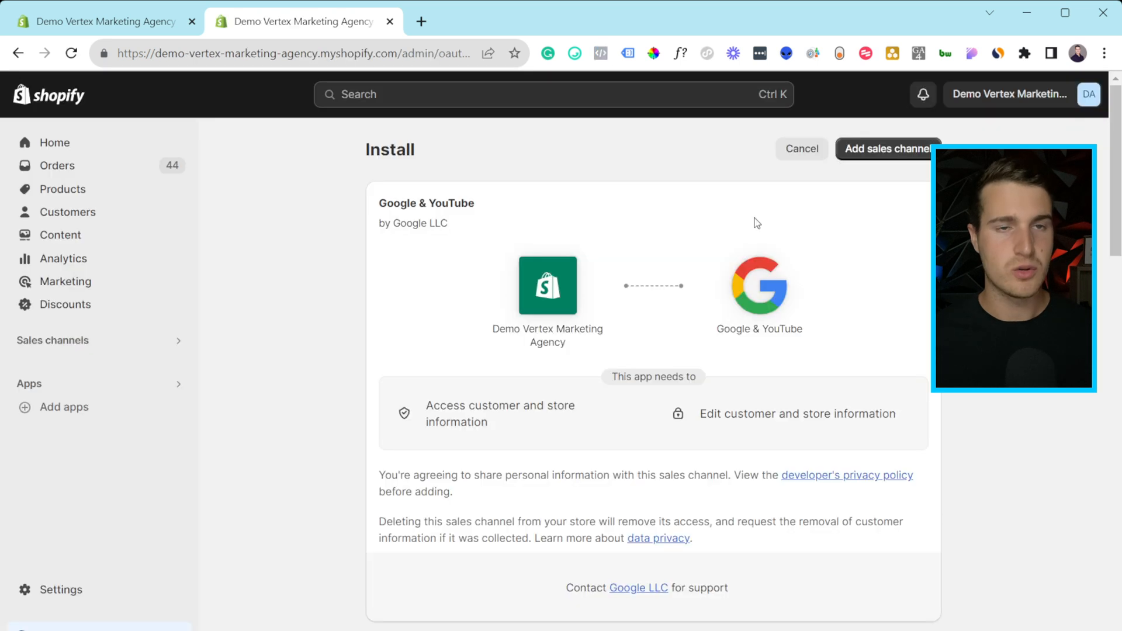
pyautogui.moveTo(896, 205)
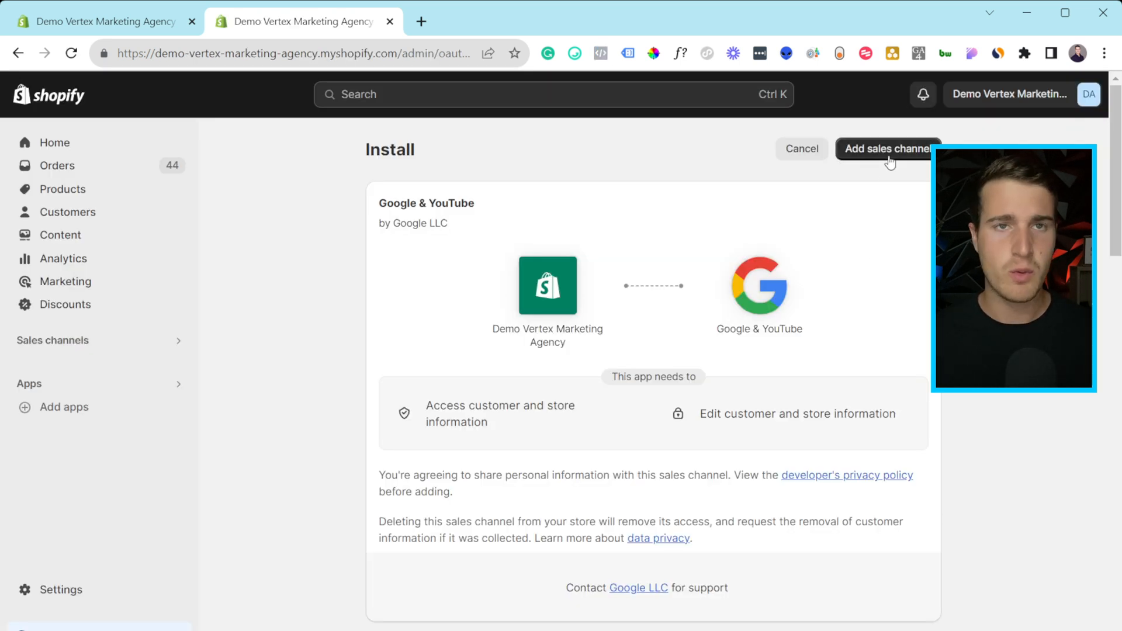
# - Approve adding Google & YouTube as a sales channel for the store
pyautogui.click(887, 148)
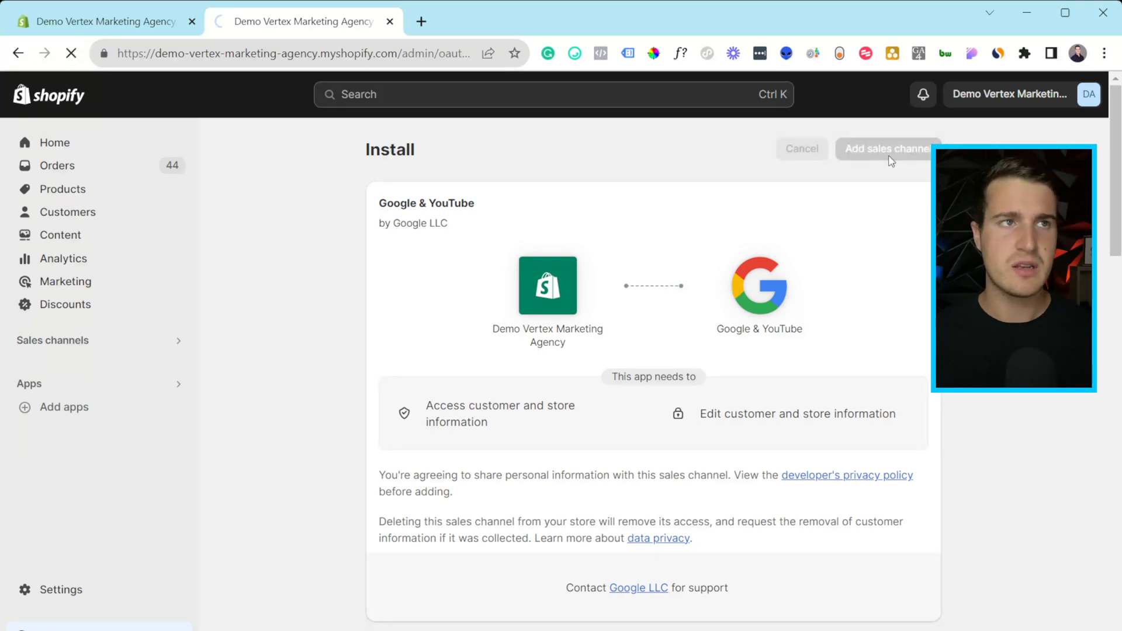
pyautogui.click(888, 148)
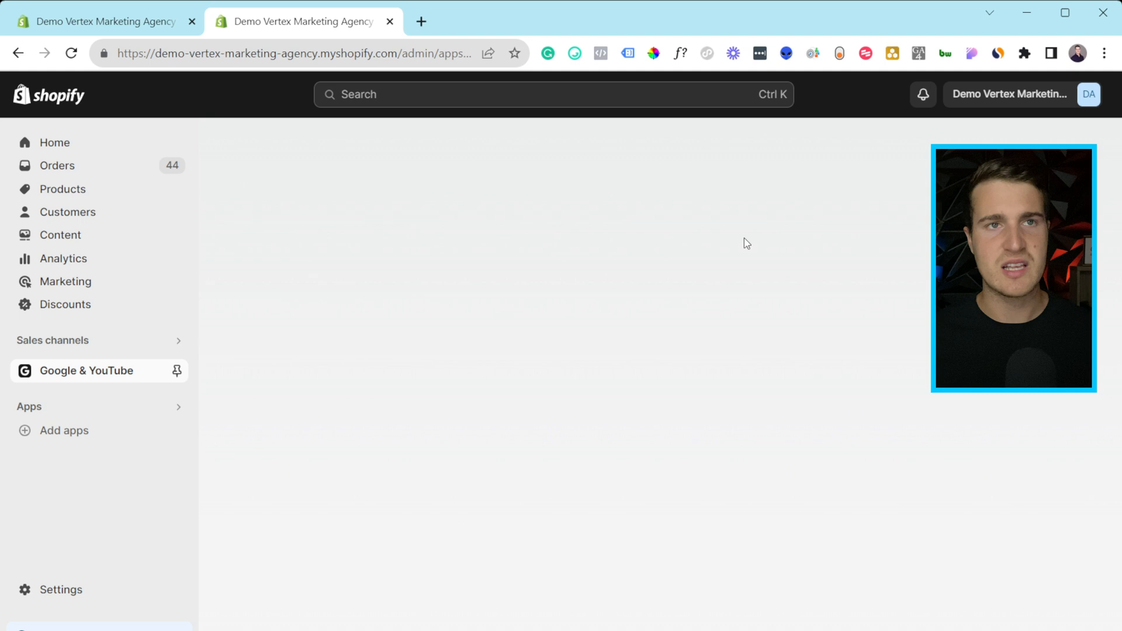
pyautogui.click(86, 370)
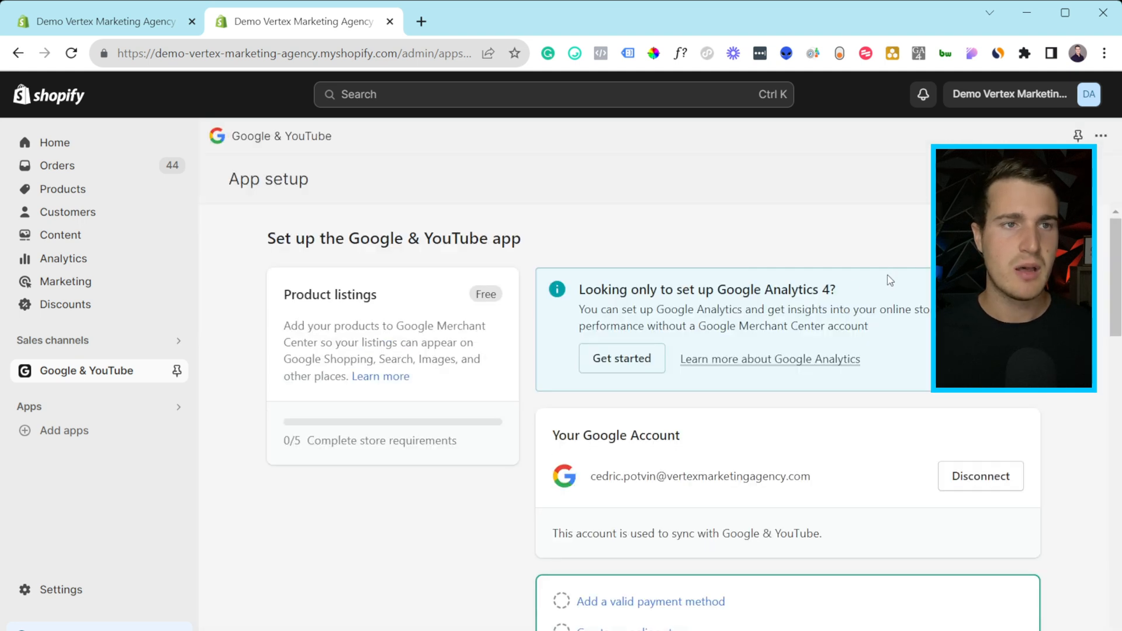
pyautogui.moveTo(661, 289)
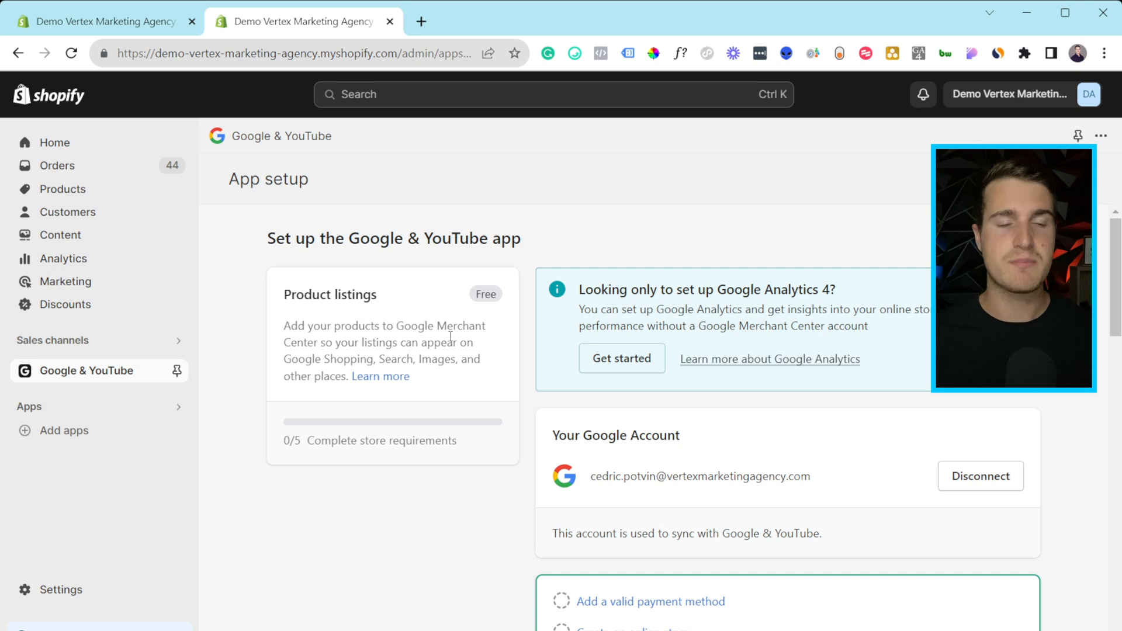
pyautogui.scroll(-3)
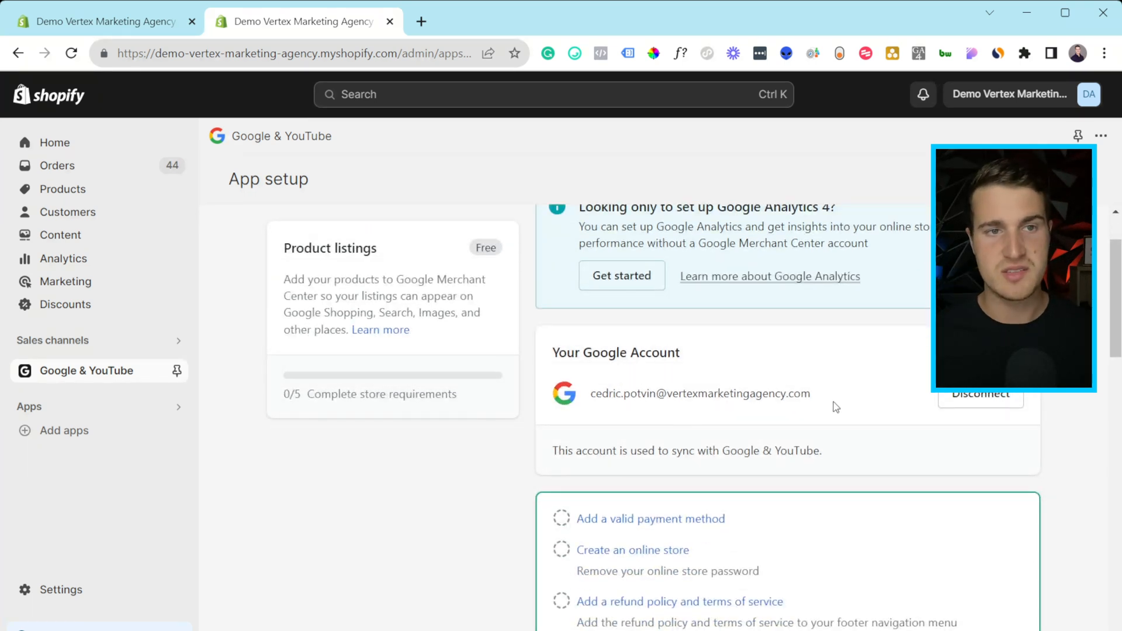
pyautogui.scroll(-3)
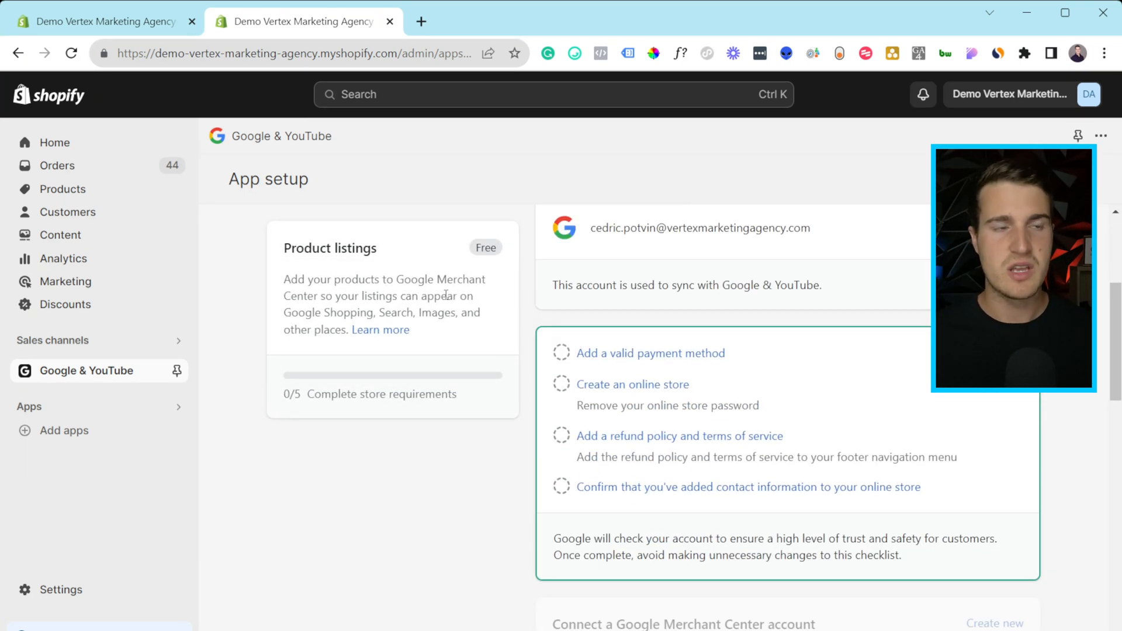
pyautogui.scroll(-3)
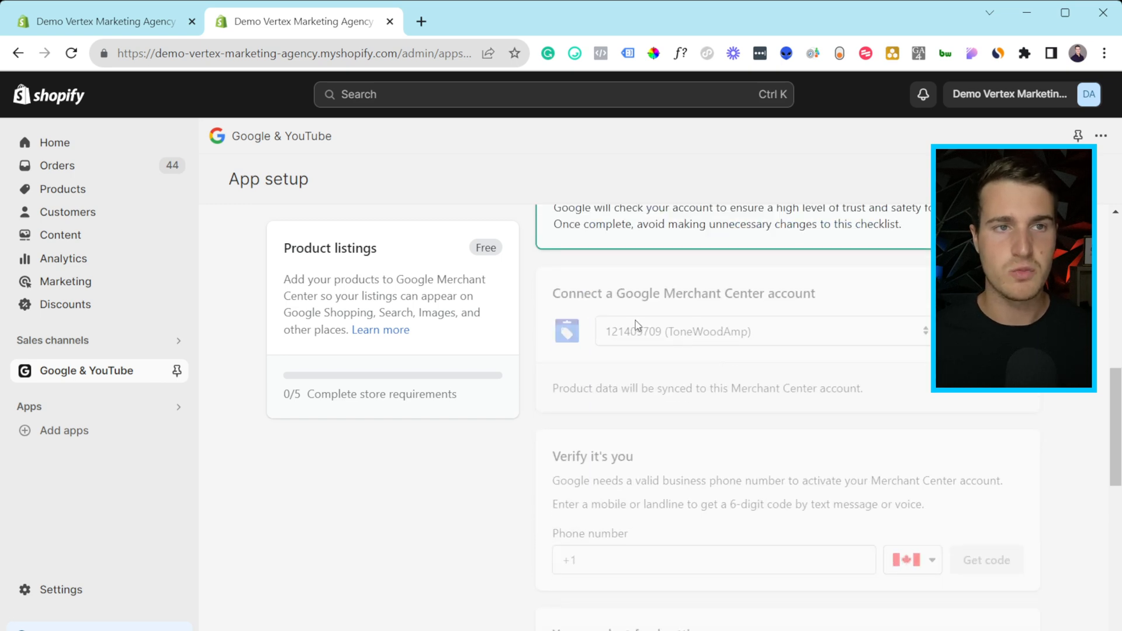
pyautogui.moveTo(753, 312)
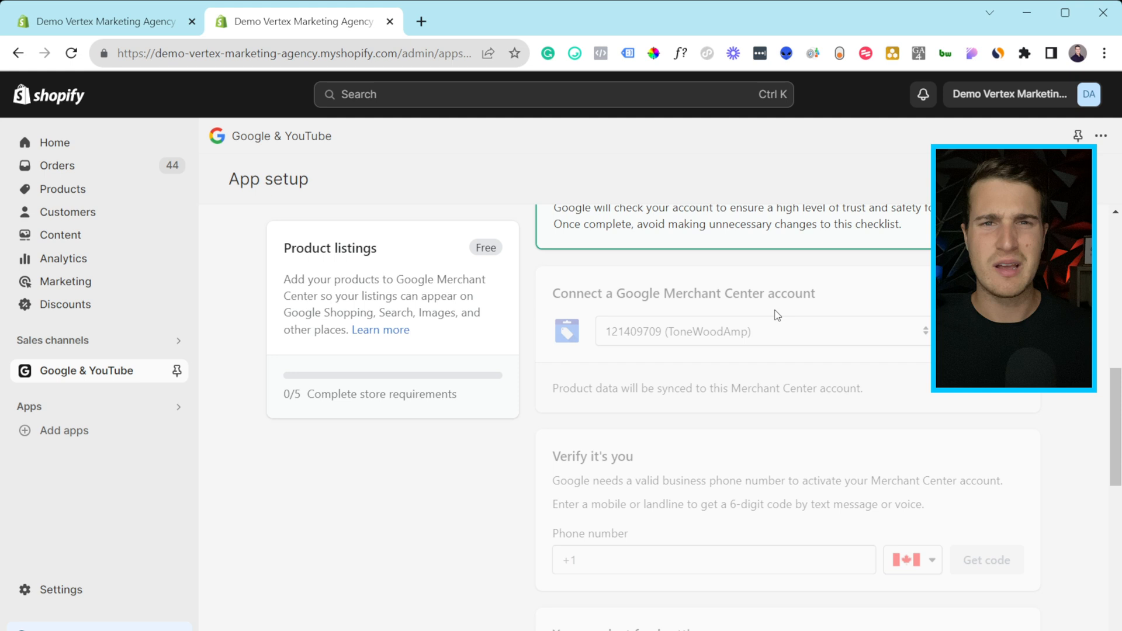
pyautogui.scroll(3)
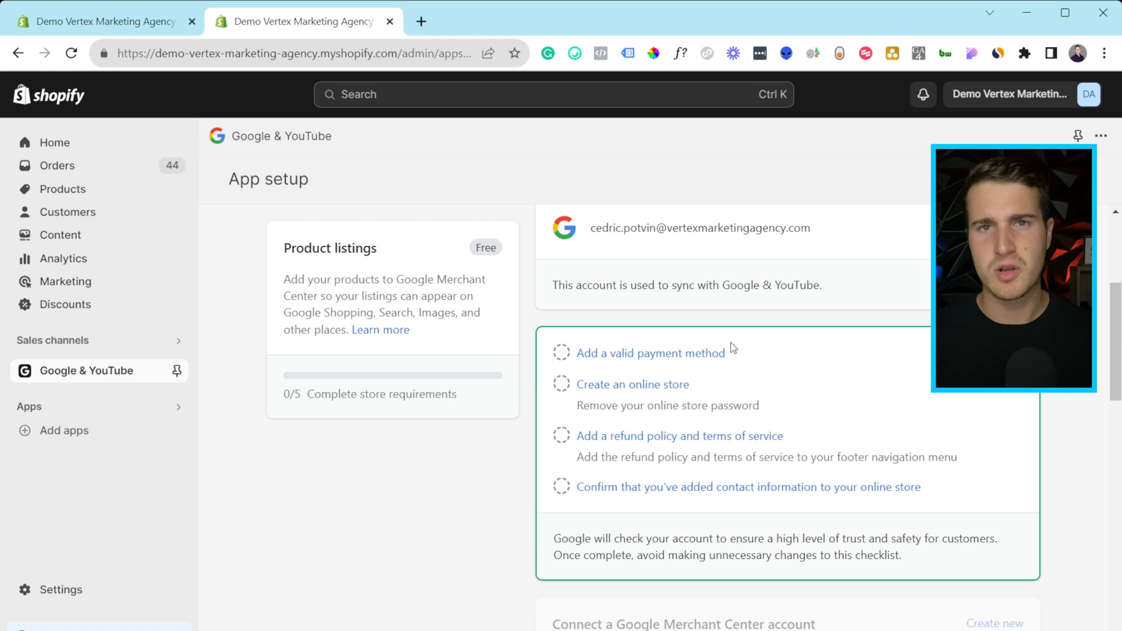
pyautogui.moveTo(792, 364)
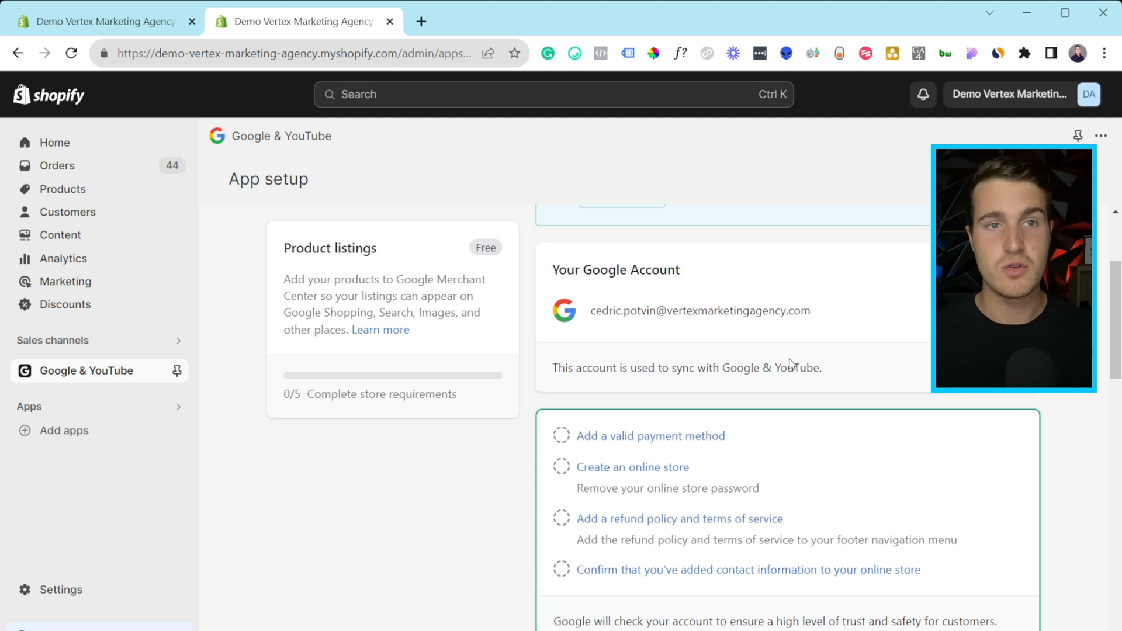
pyautogui.scroll(3)
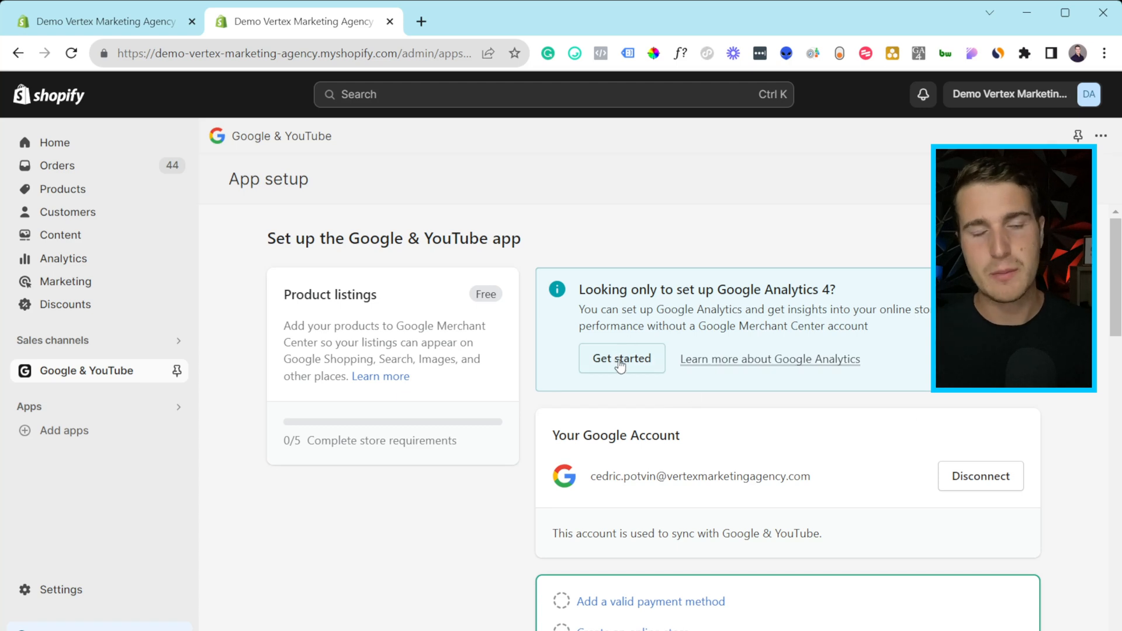
pyautogui.moveTo(622, 372)
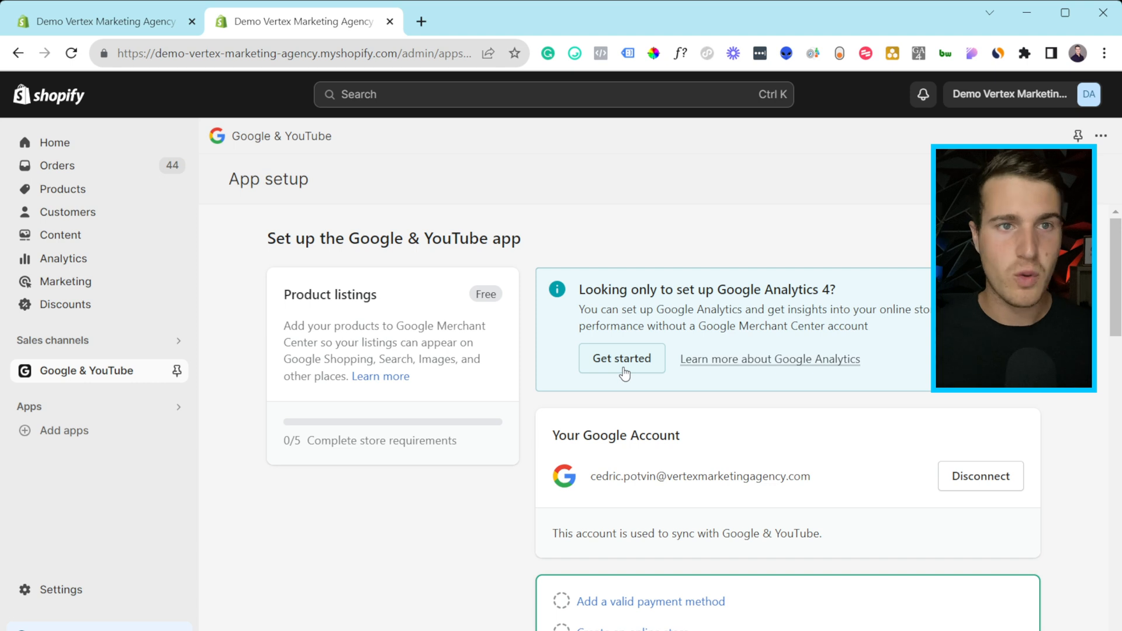
pyautogui.moveTo(855, 374)
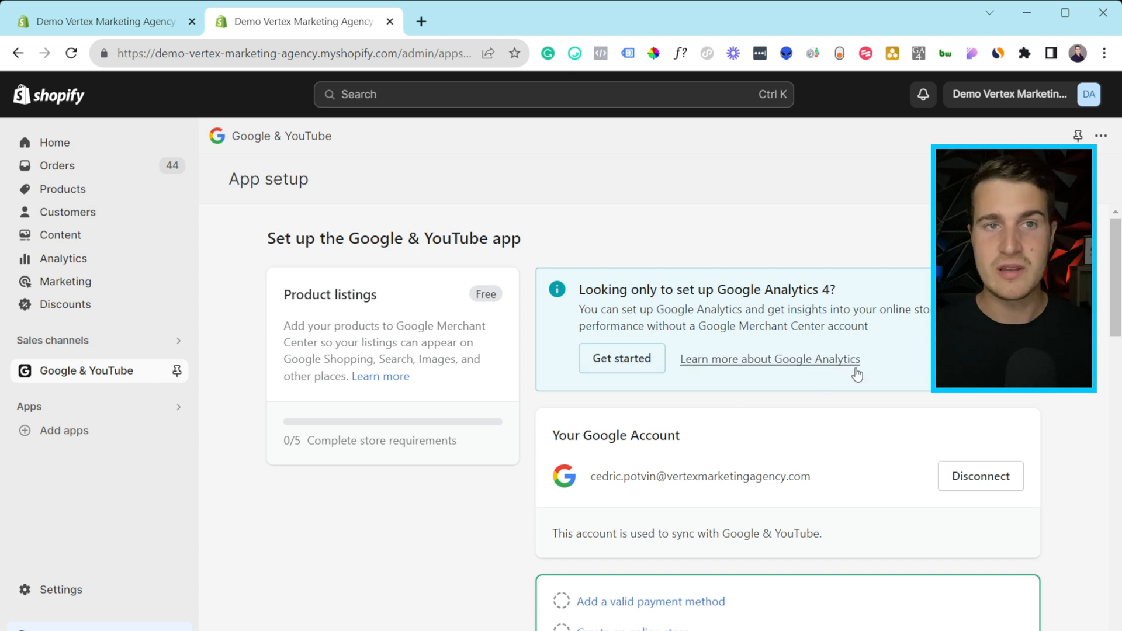
pyautogui.moveTo(876, 367)
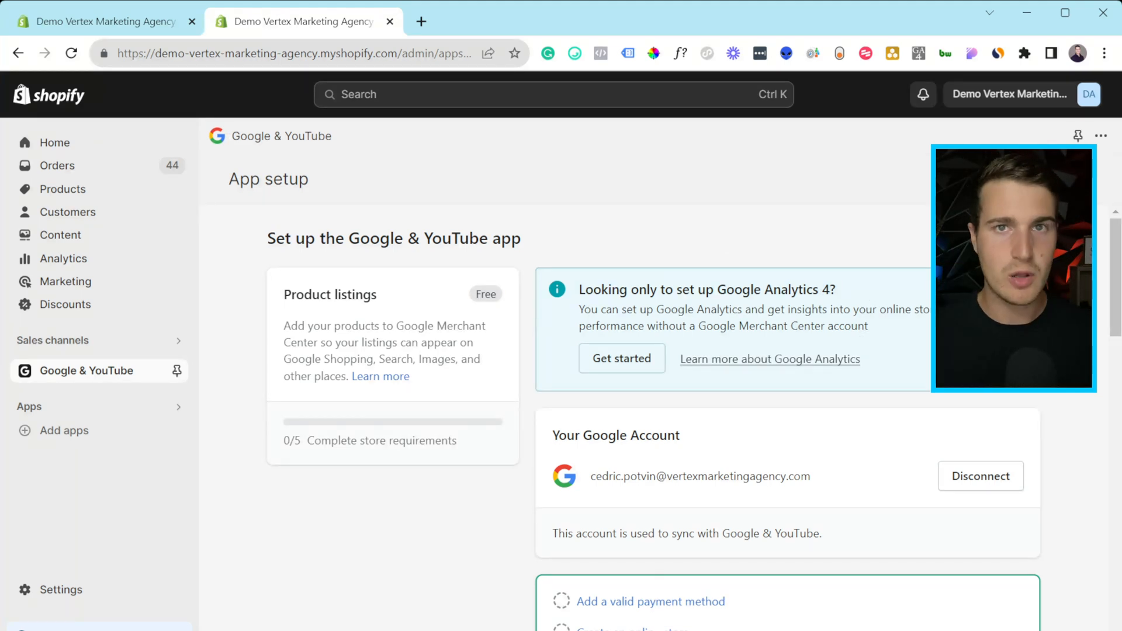
pyautogui.moveTo(713, 408)
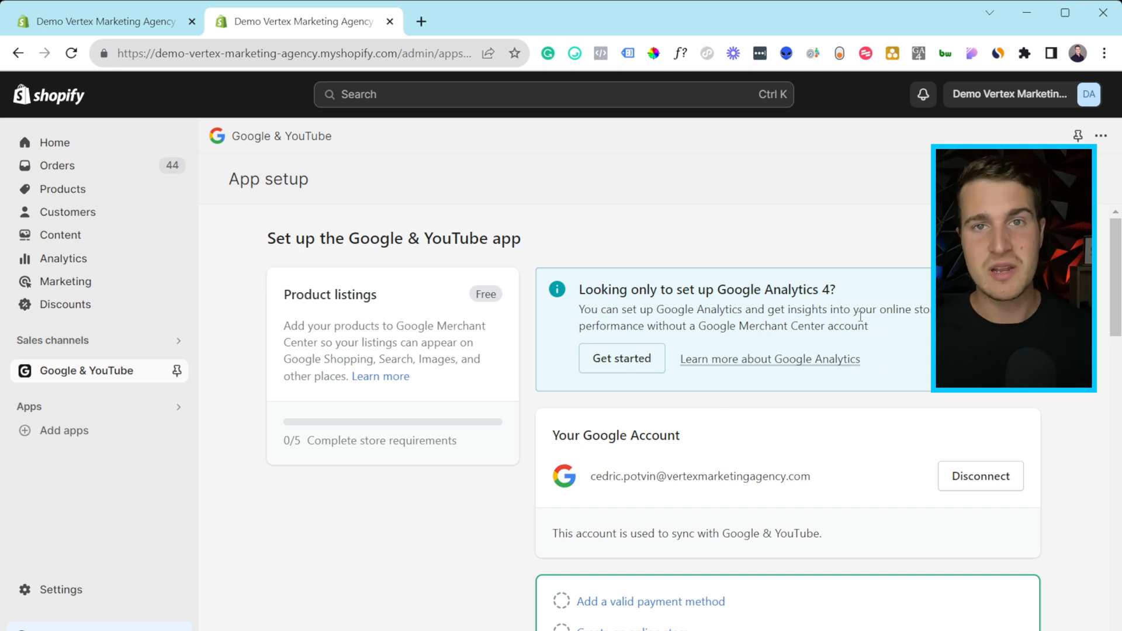
pyautogui.moveTo(911, 344)
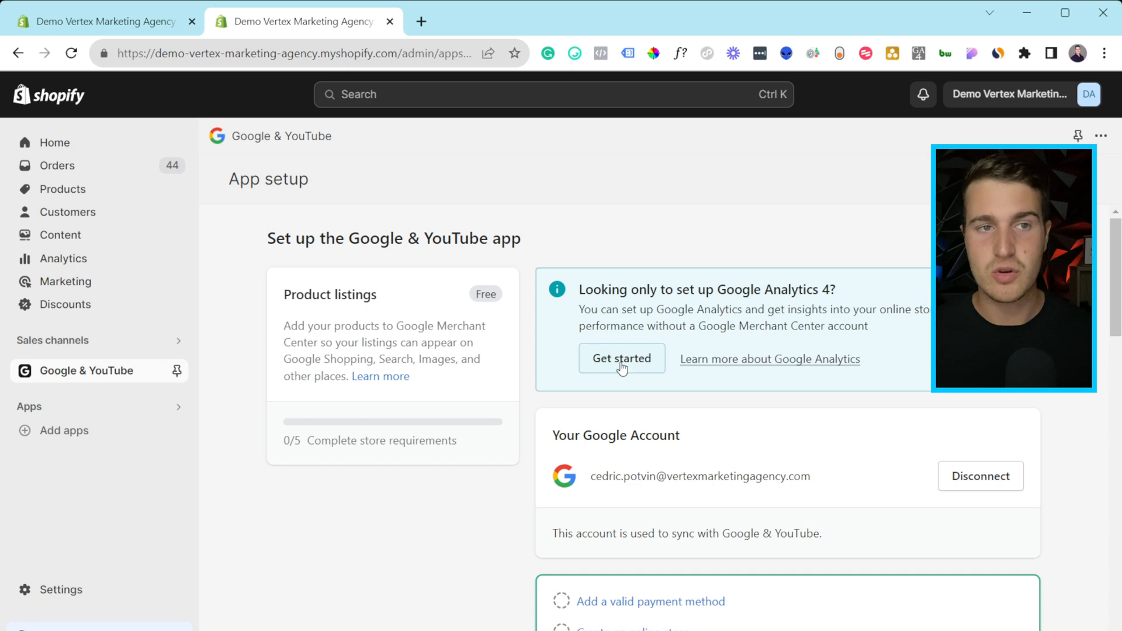
# - Start Google Analytics 4 setup and choose the property to connect
pyautogui.click(621, 357)
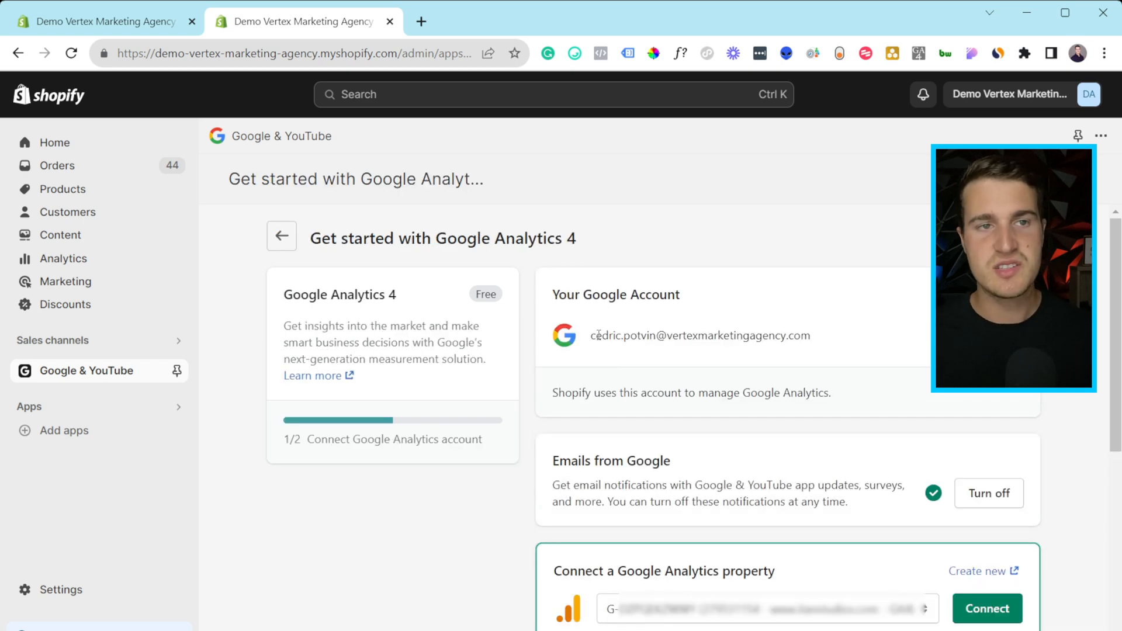
pyautogui.scroll(-3)
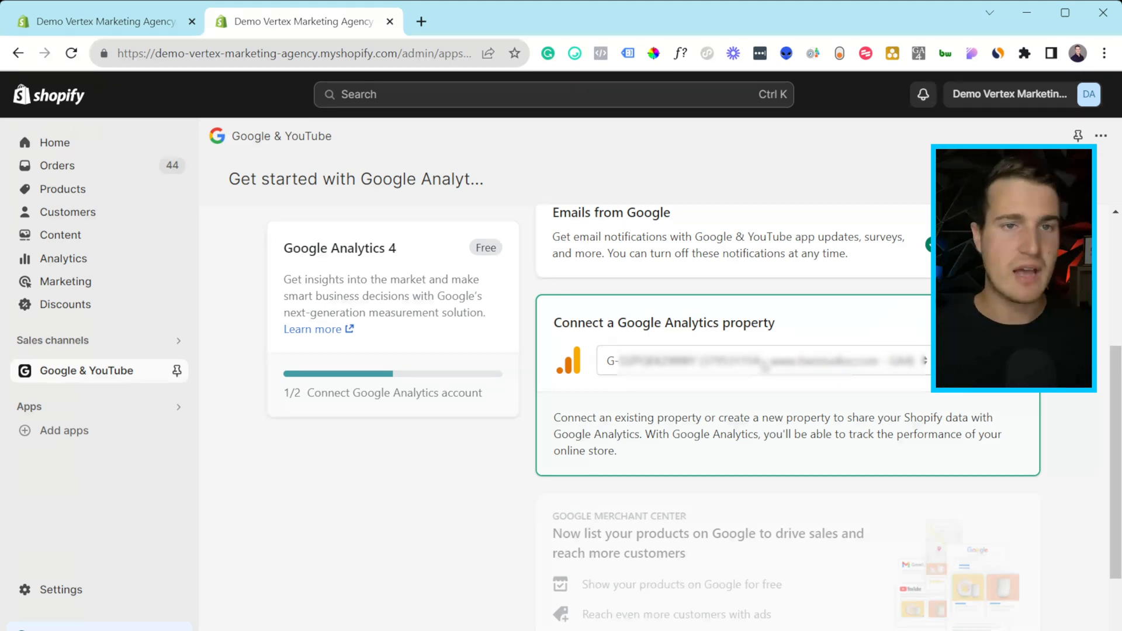
pyautogui.click(763, 362)
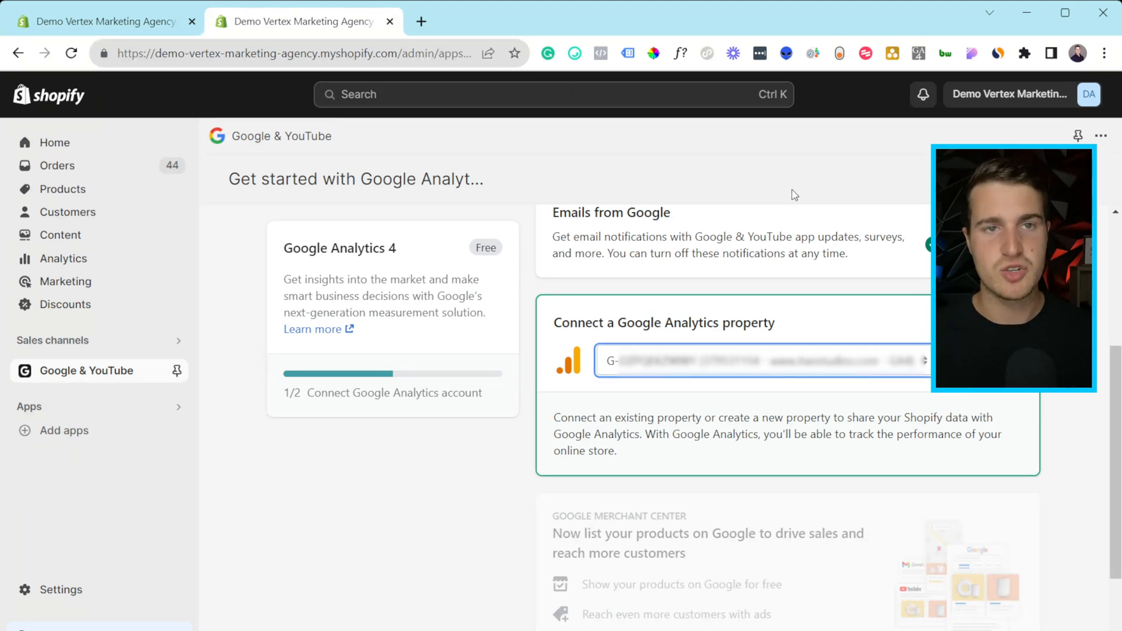
pyautogui.moveTo(885, 448)
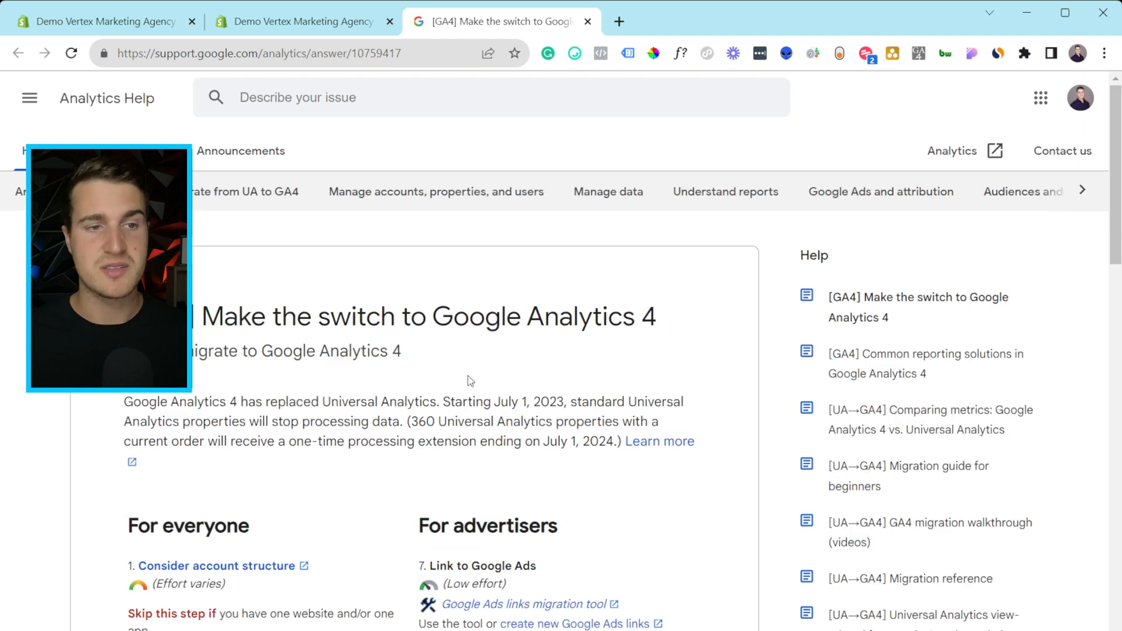
pyautogui.moveTo(493, 274)
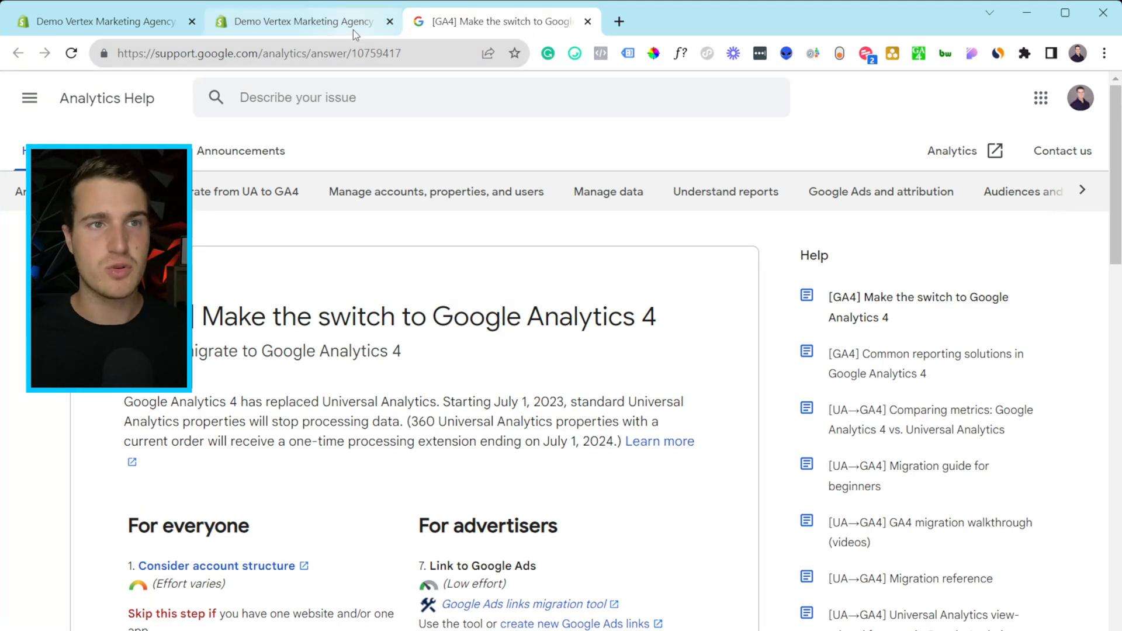
# - Return to the Shopify admin and connect the selected Google Analytics 4 property
pyautogui.click(300, 21)
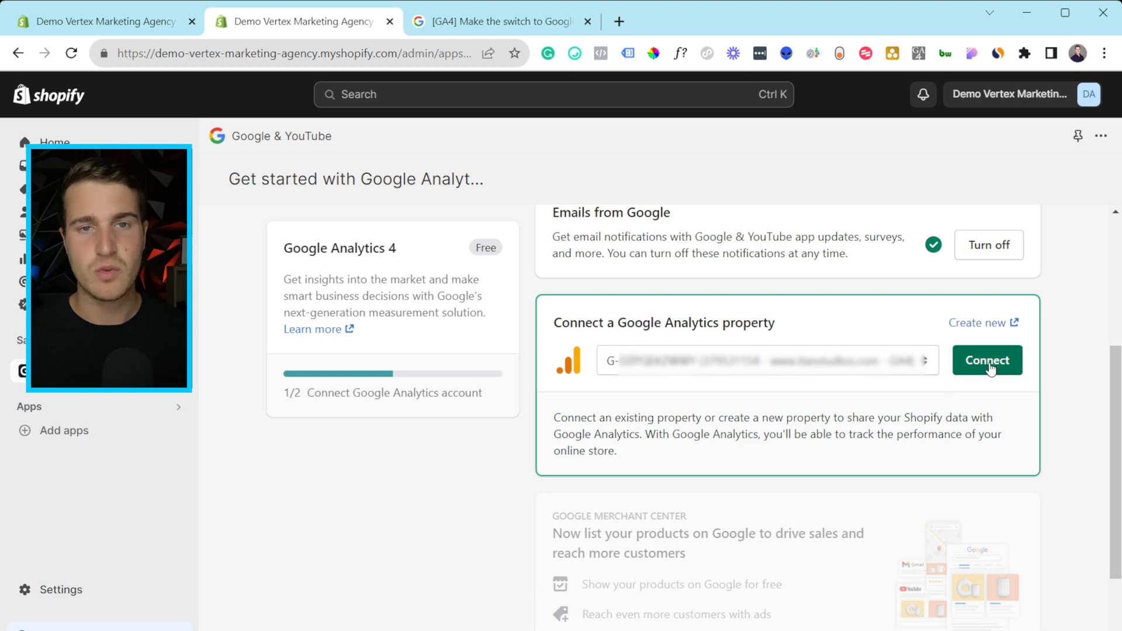
pyautogui.click(986, 360)
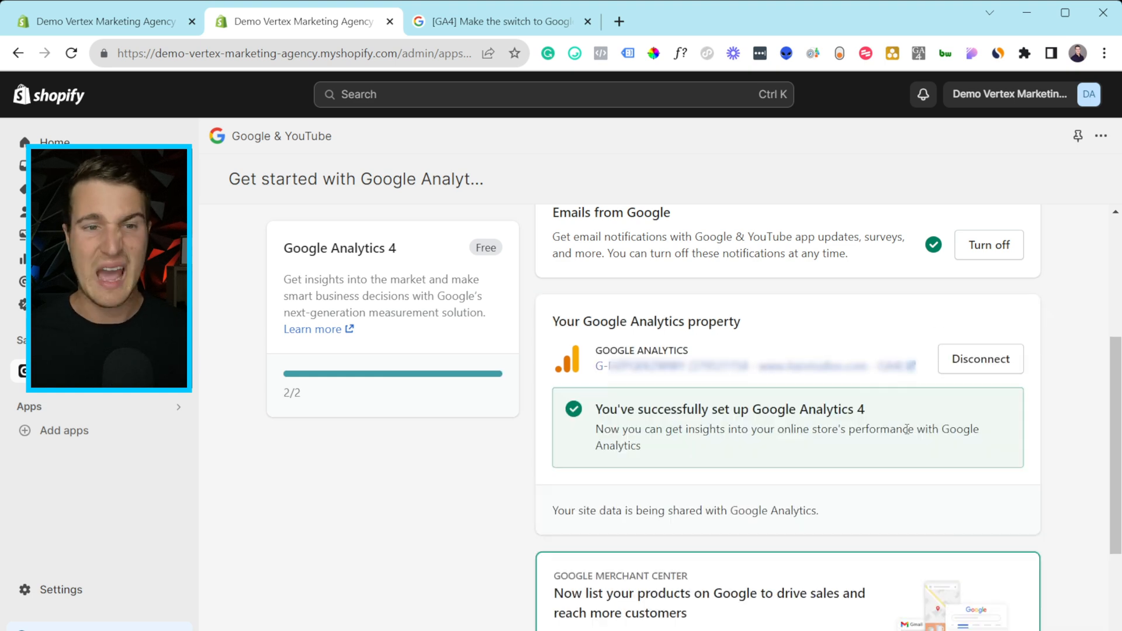